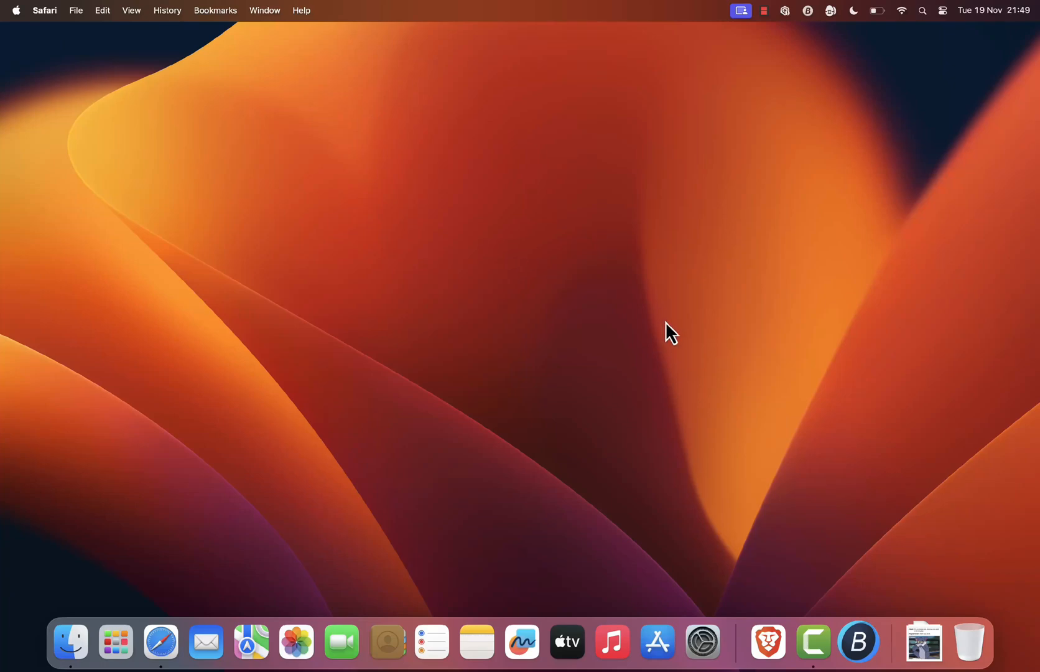
mouse_move(491, 341)
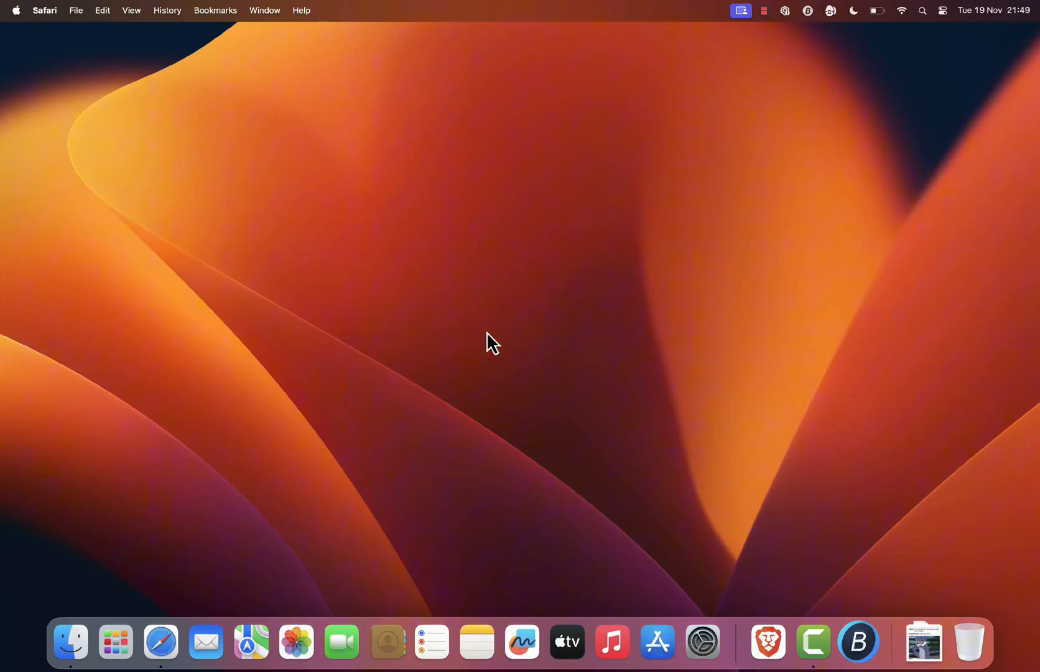
Launch Safari from the Dock to show the Start Page with favorites
click(160, 642)
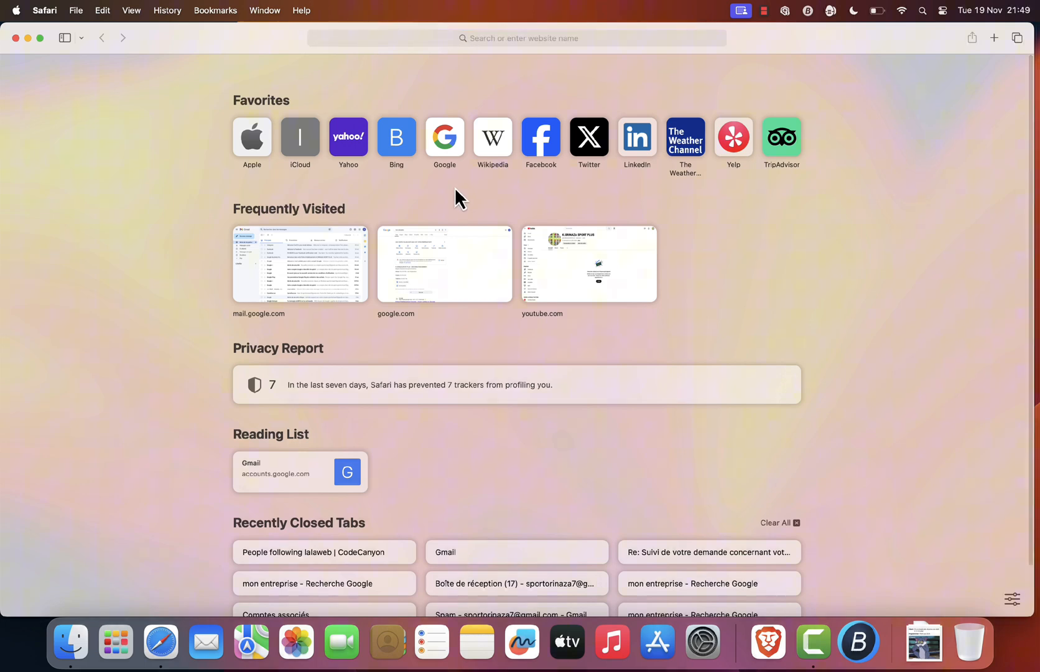
mouse_move(766, 304)
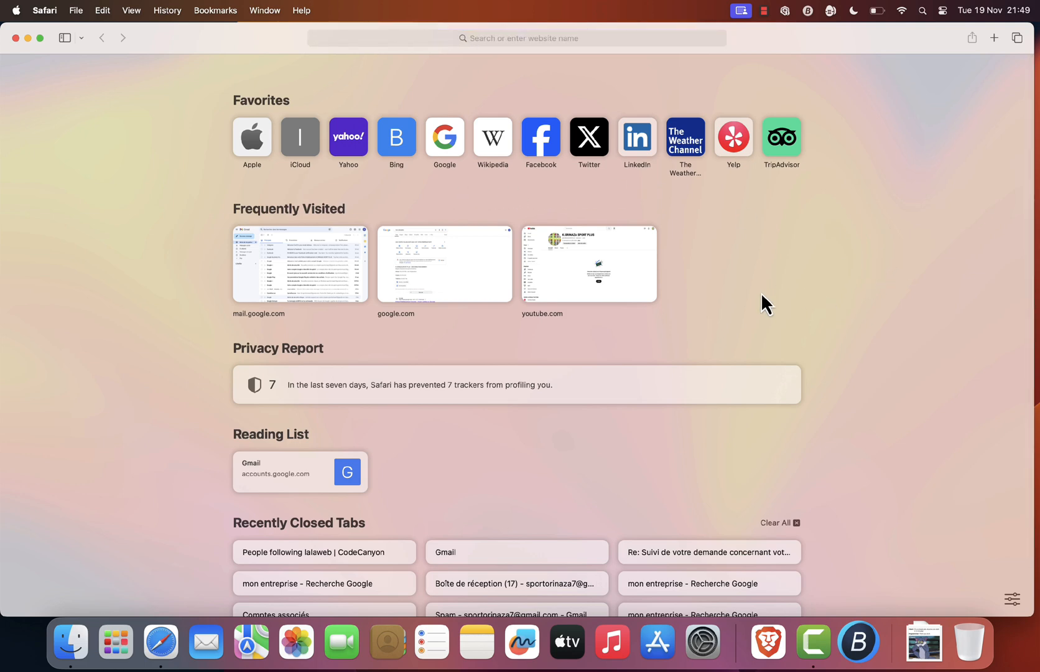
mouse_move(464, 206)
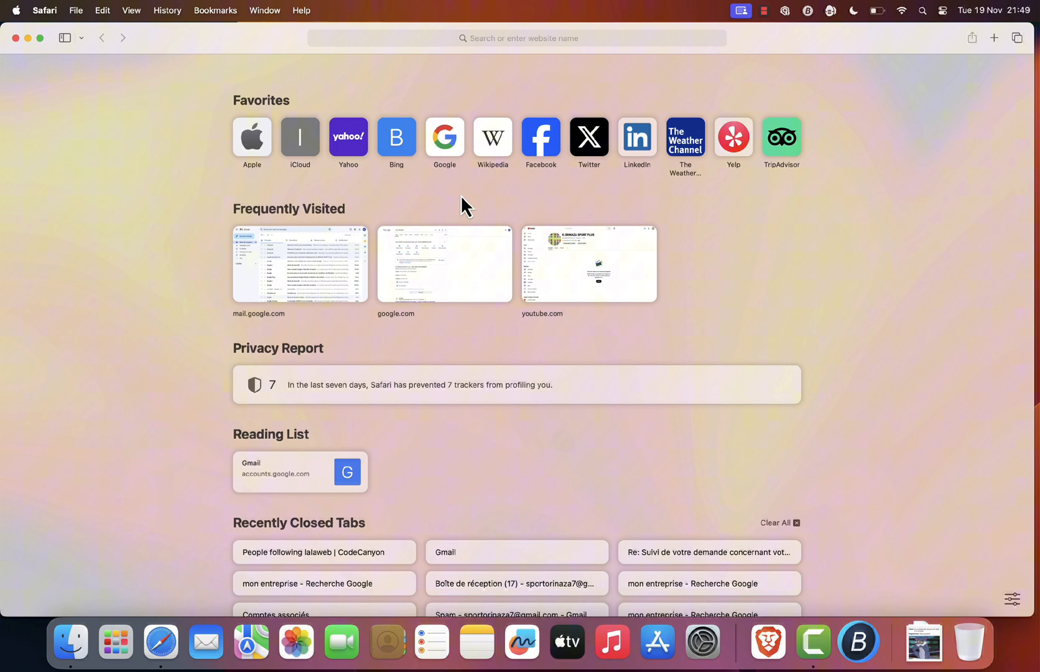
mouse_move(627, 220)
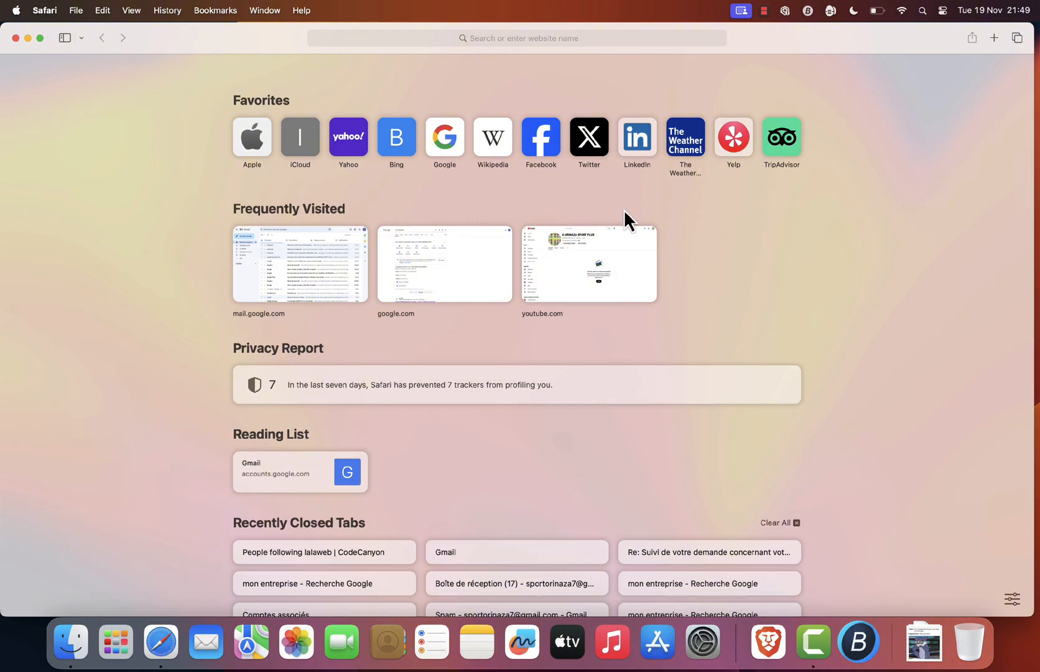
mouse_move(481, 204)
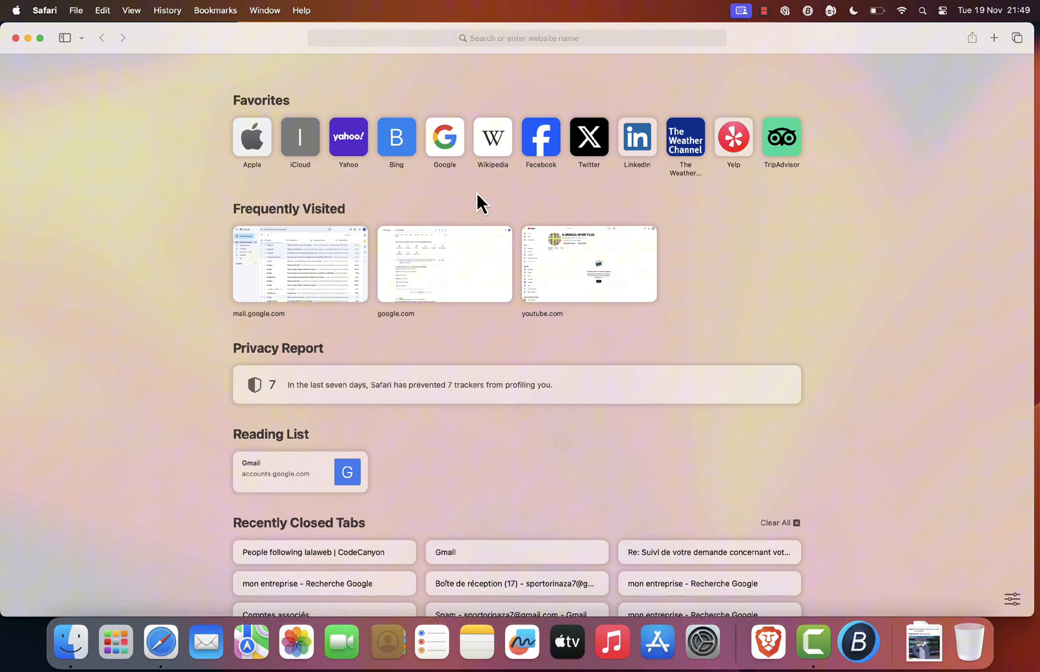
mouse_move(548, 217)
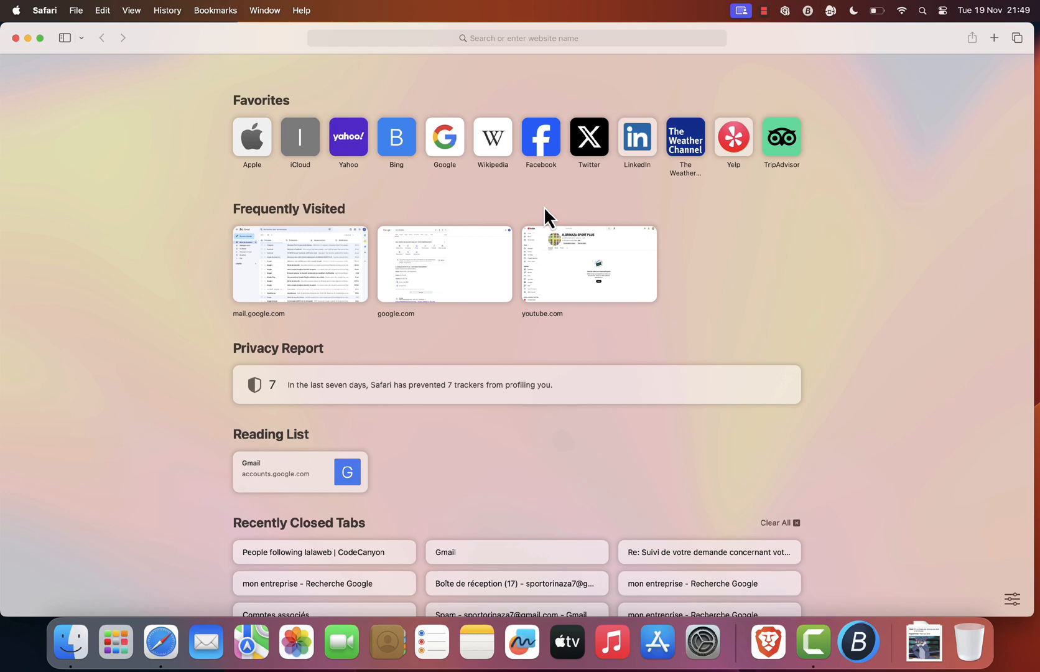
mouse_move(464, 196)
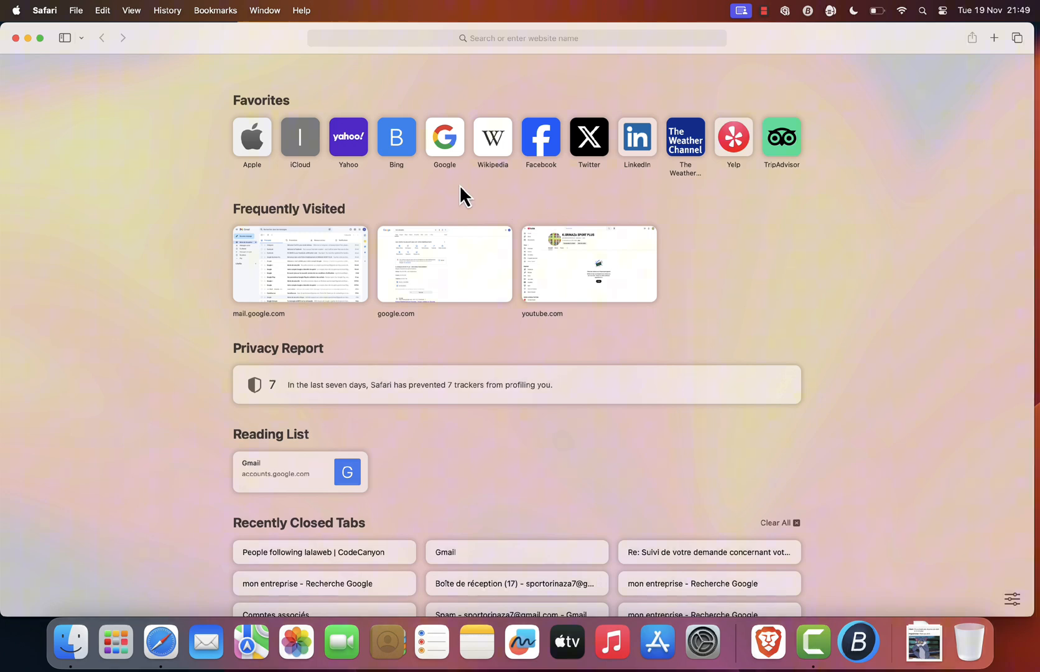
mouse_move(442, 210)
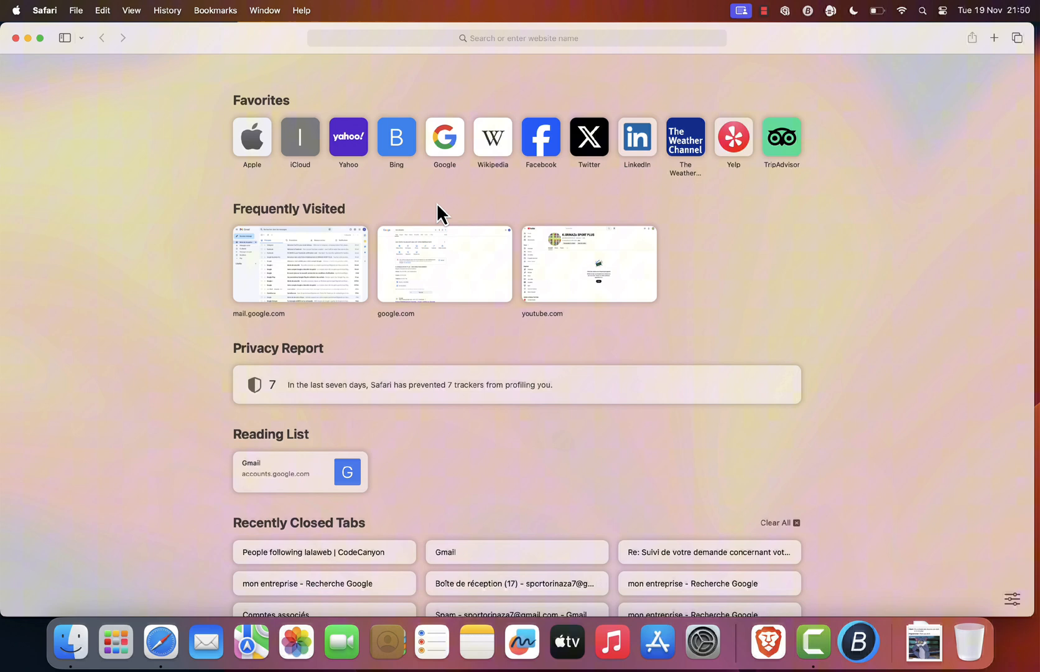
mouse_move(384, 215)
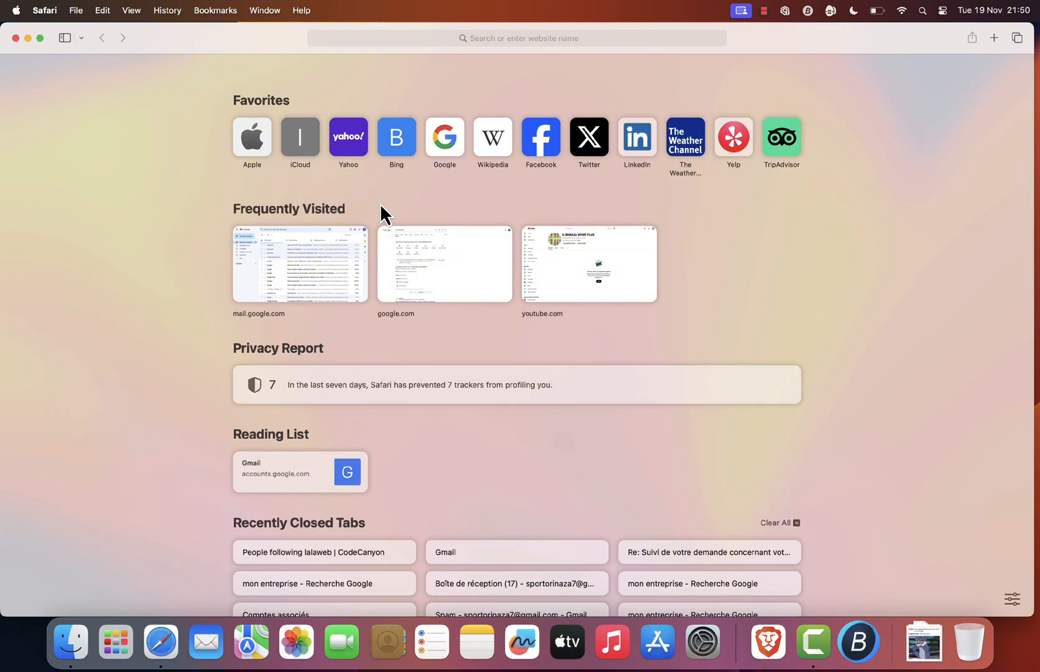
mouse_move(433, 209)
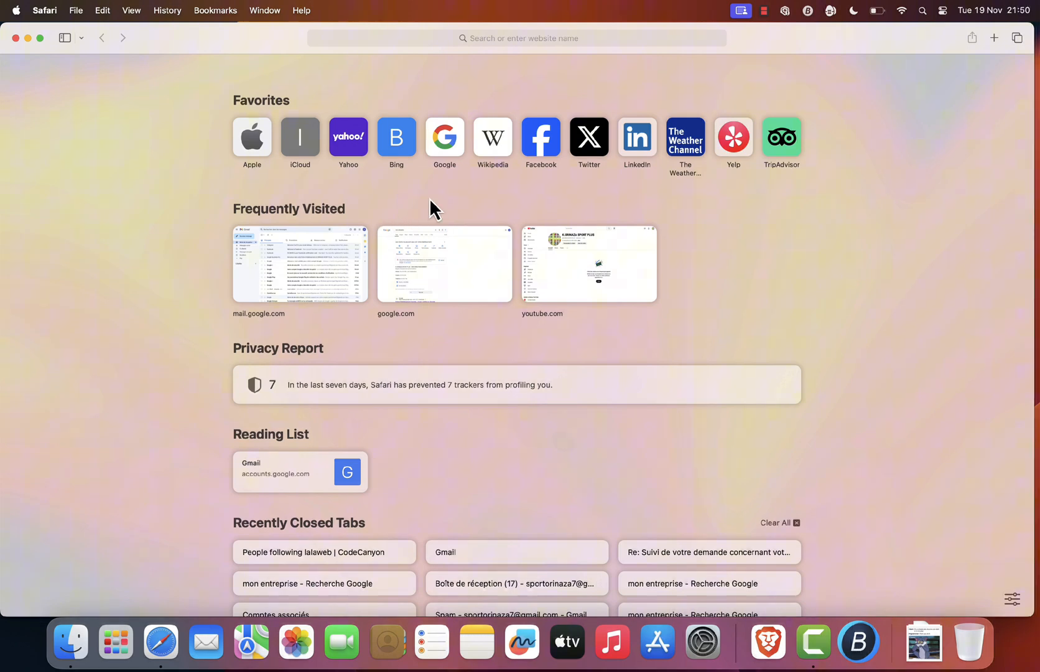
mouse_move(516, 206)
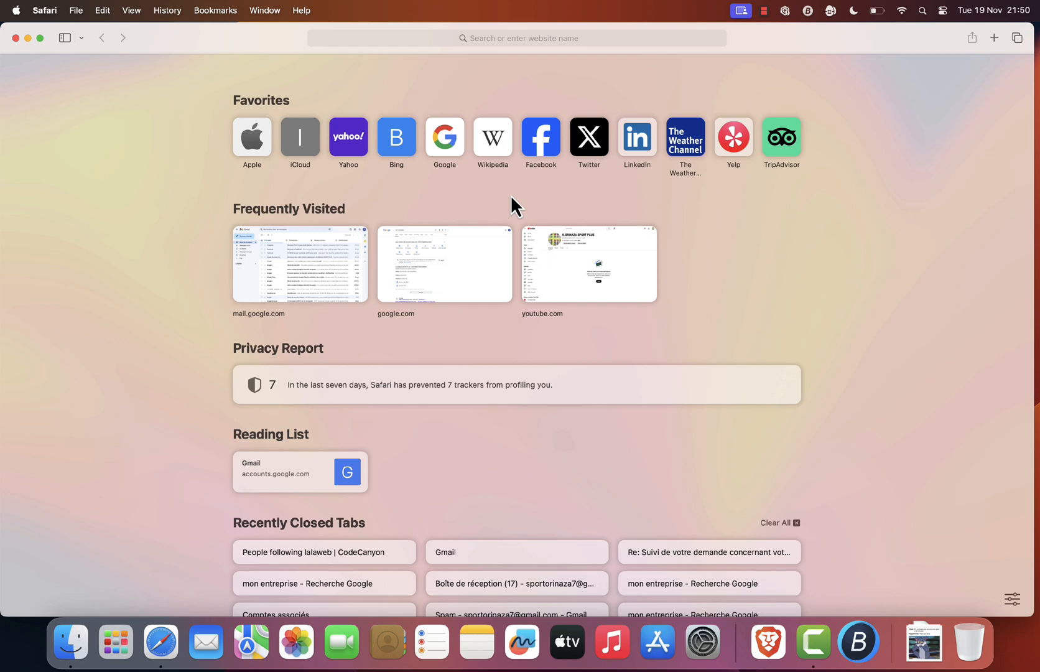
Open Safari Settings on the Advanced pane
click(44, 10)
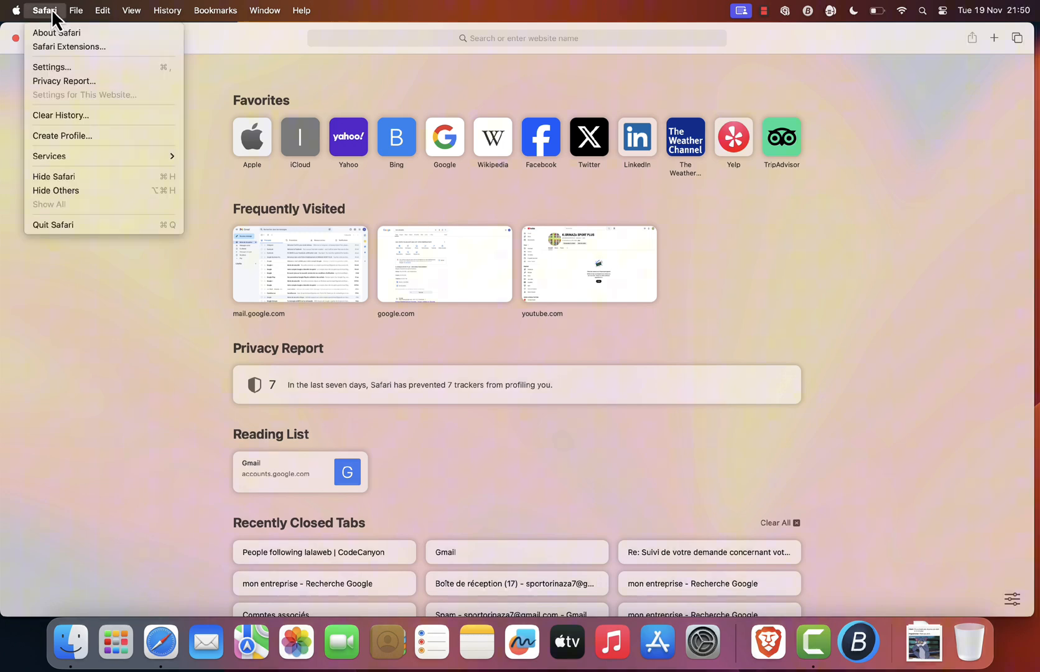
mouse_move(52, 68)
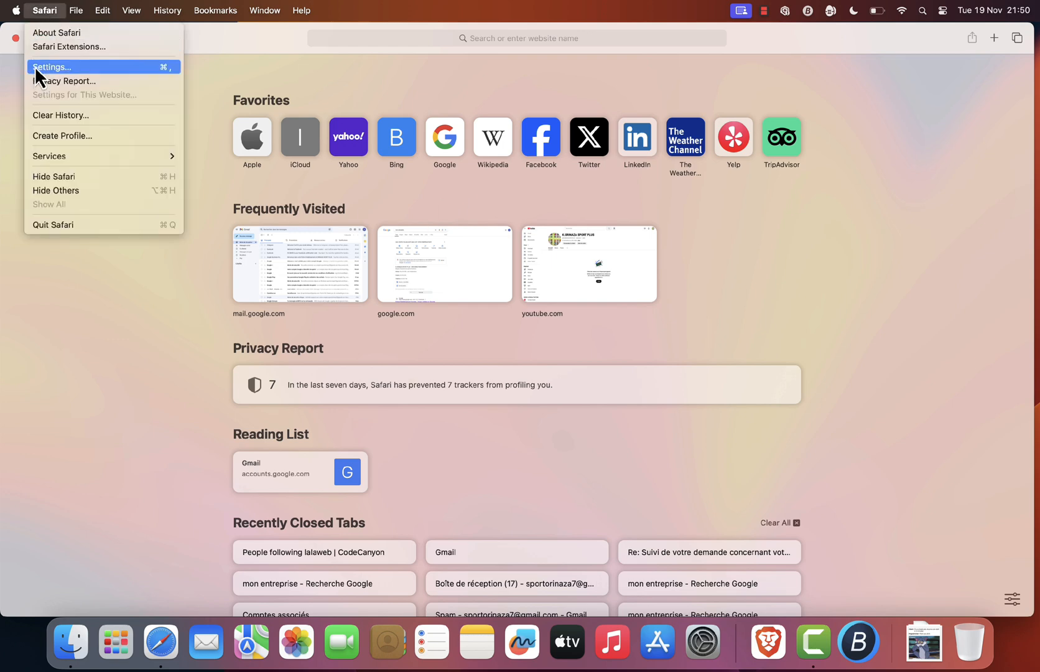
click(51, 66)
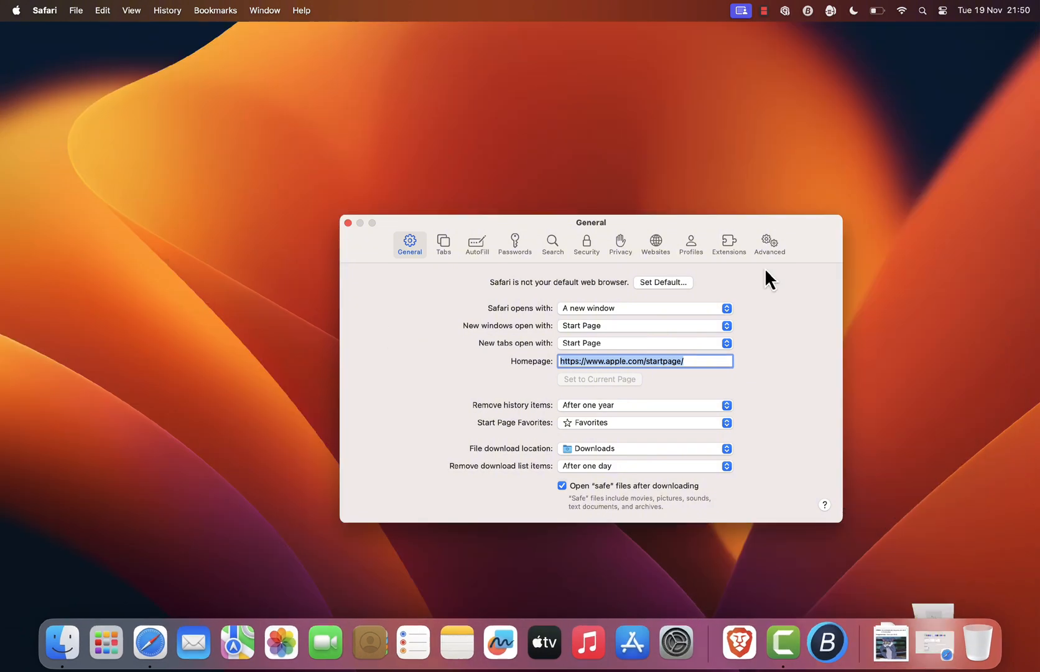
click(769, 244)
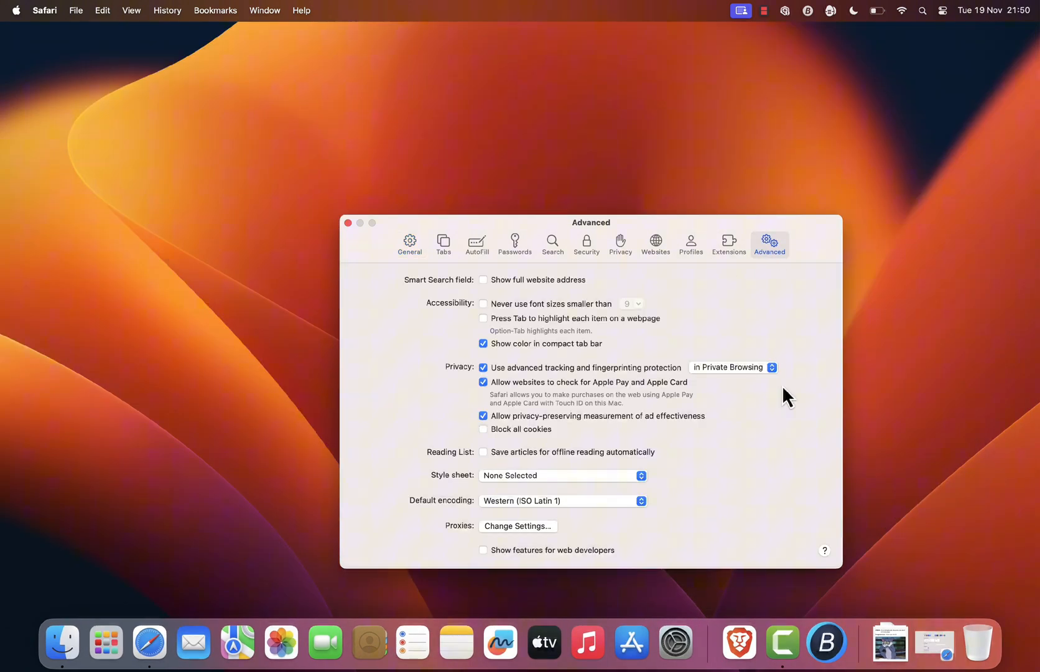
mouse_move(760, 452)
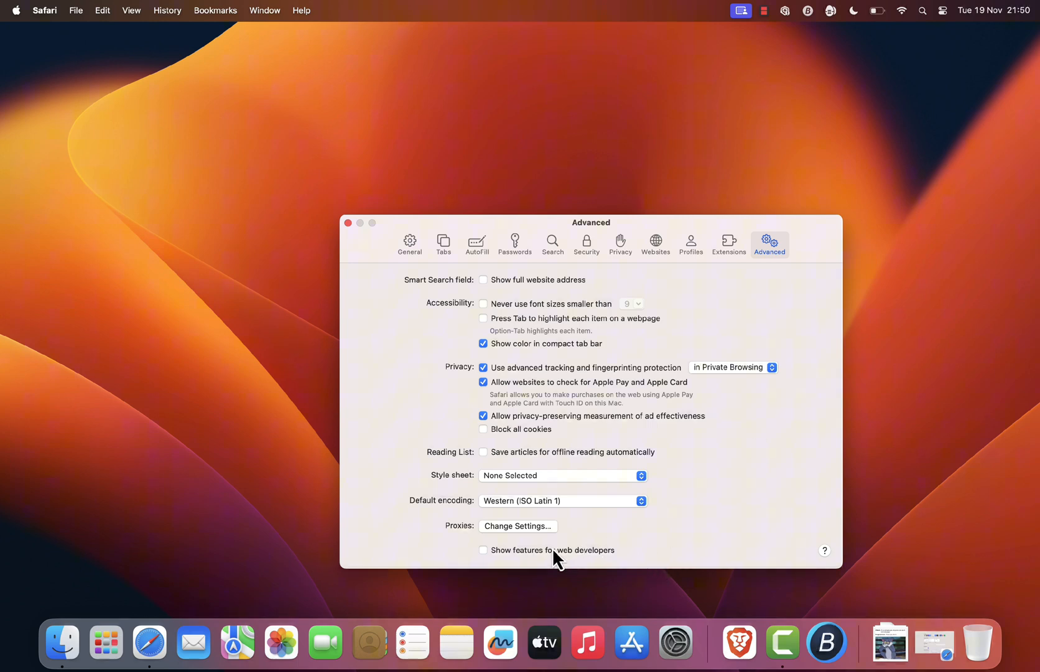
mouse_move(618, 564)
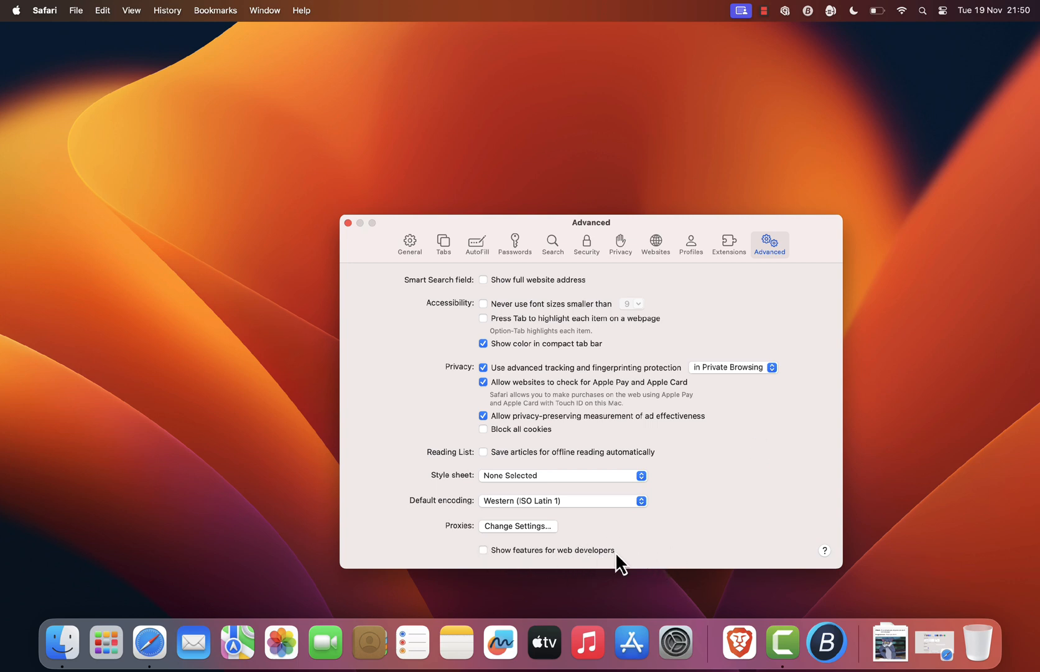
Tick "Show features for web developers" in the Advanced settings
click(483, 550)
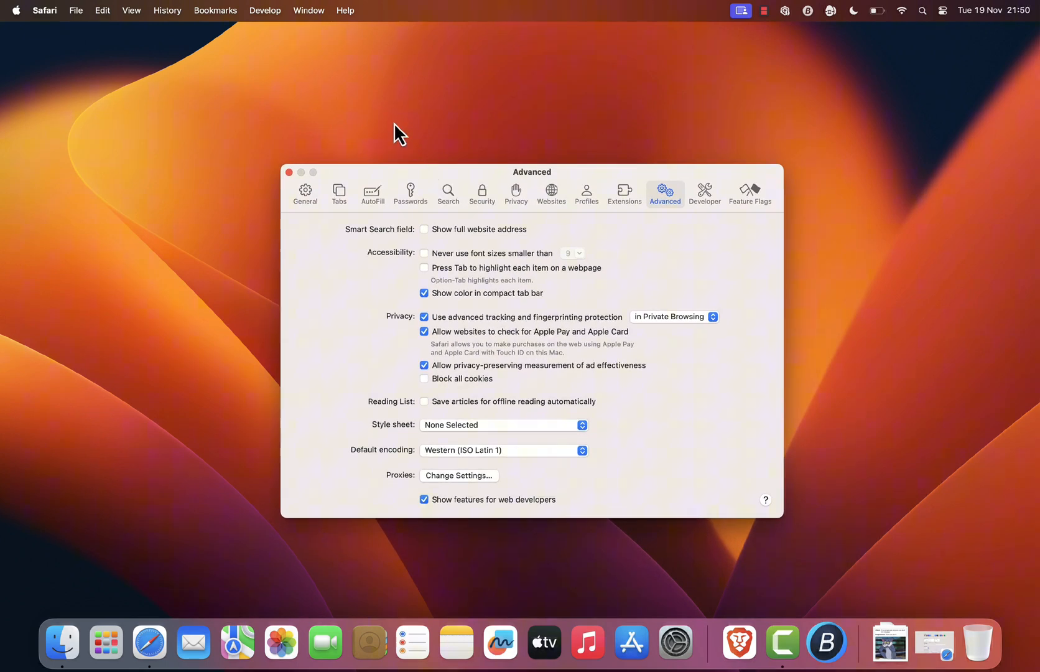
mouse_move(264, 24)
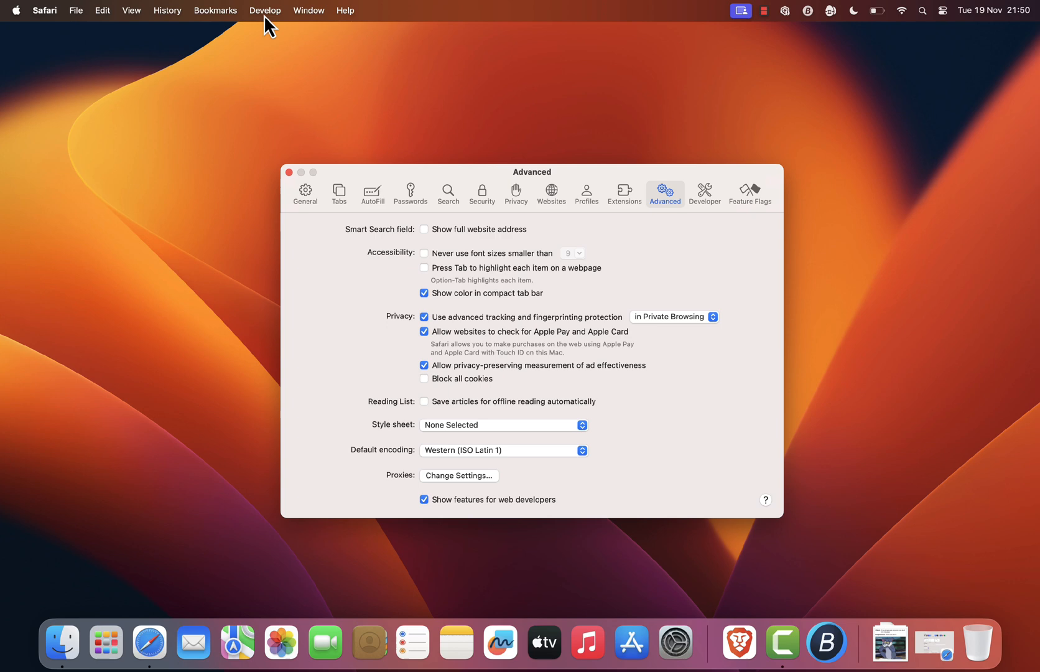
Choose Empty Caches from the Develop menu
click(265, 10)
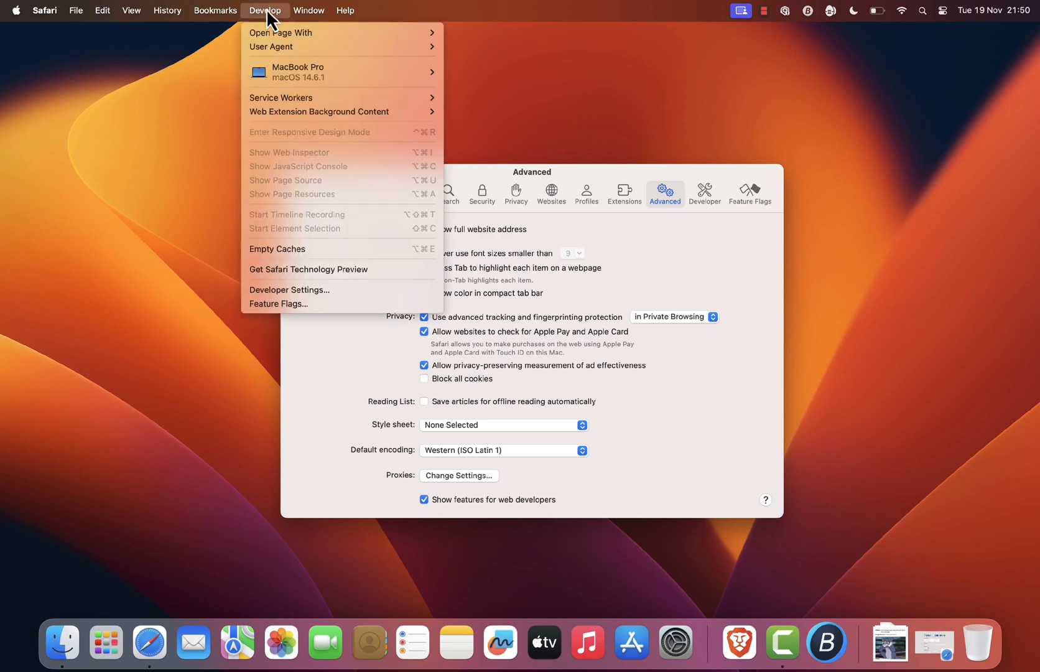
mouse_move(226, 99)
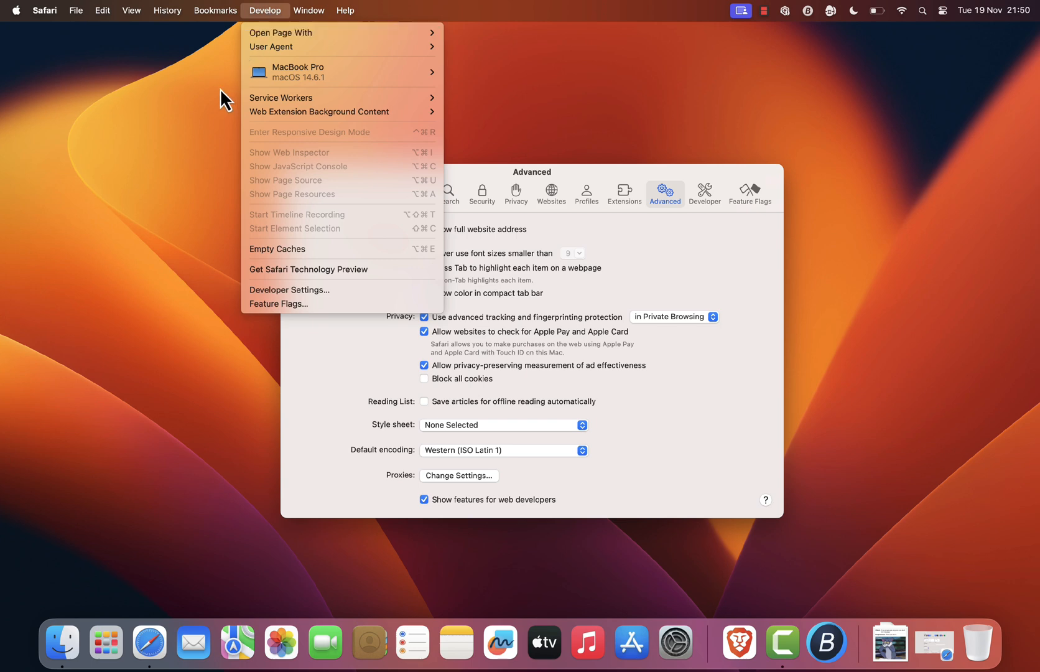
mouse_move(286, 247)
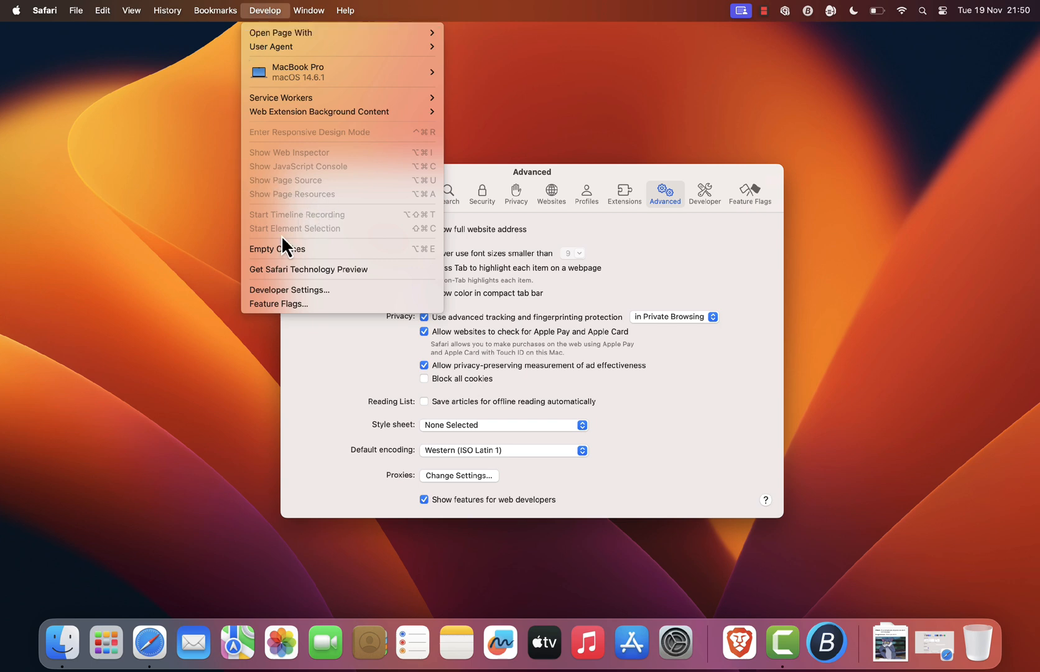
click(277, 245)
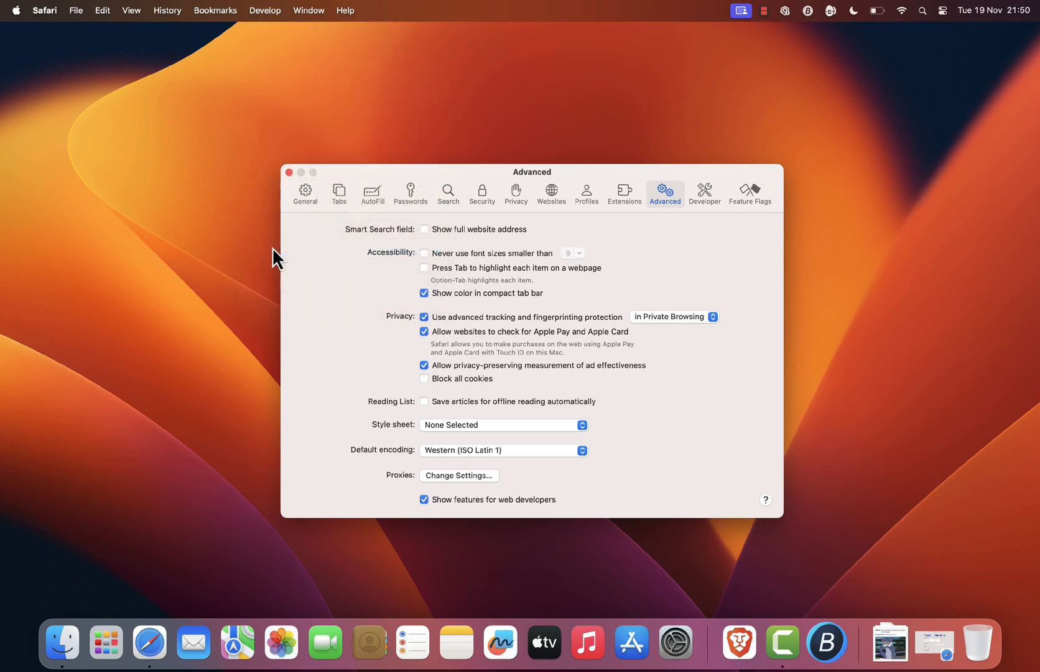
mouse_move(328, 270)
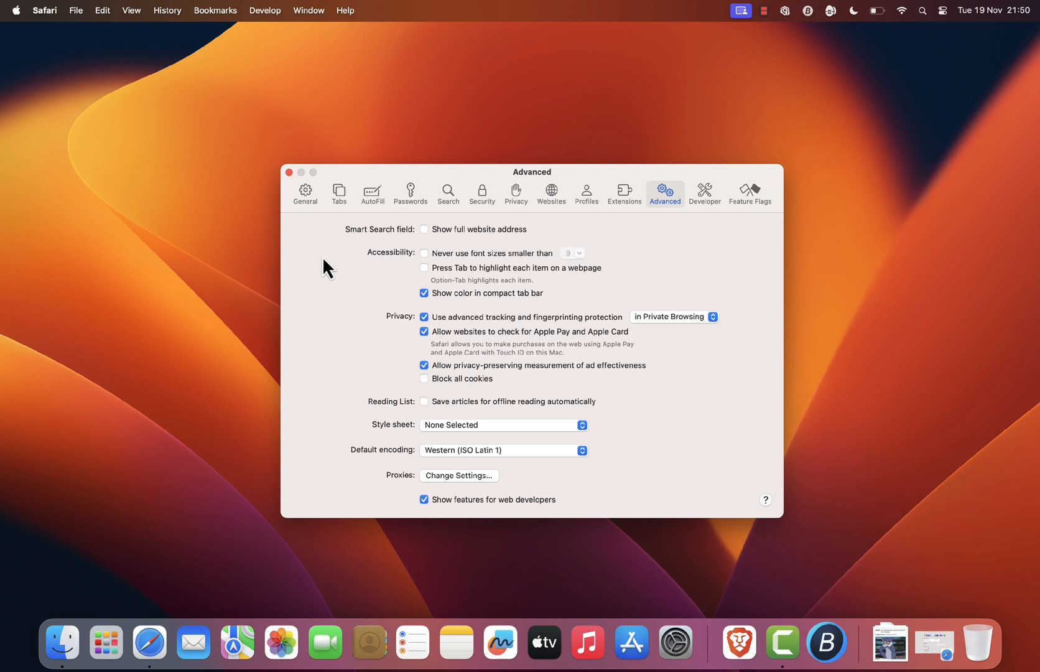
Close the Settings and browser windows, then relaunch Safari from the Dock
click(289, 172)
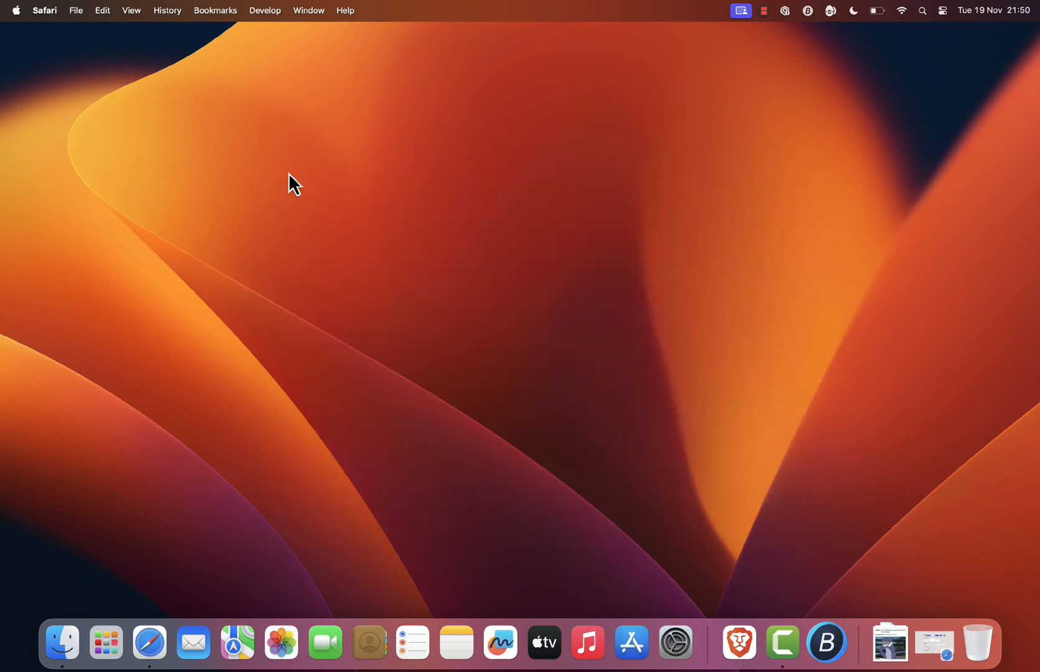
click(148, 642)
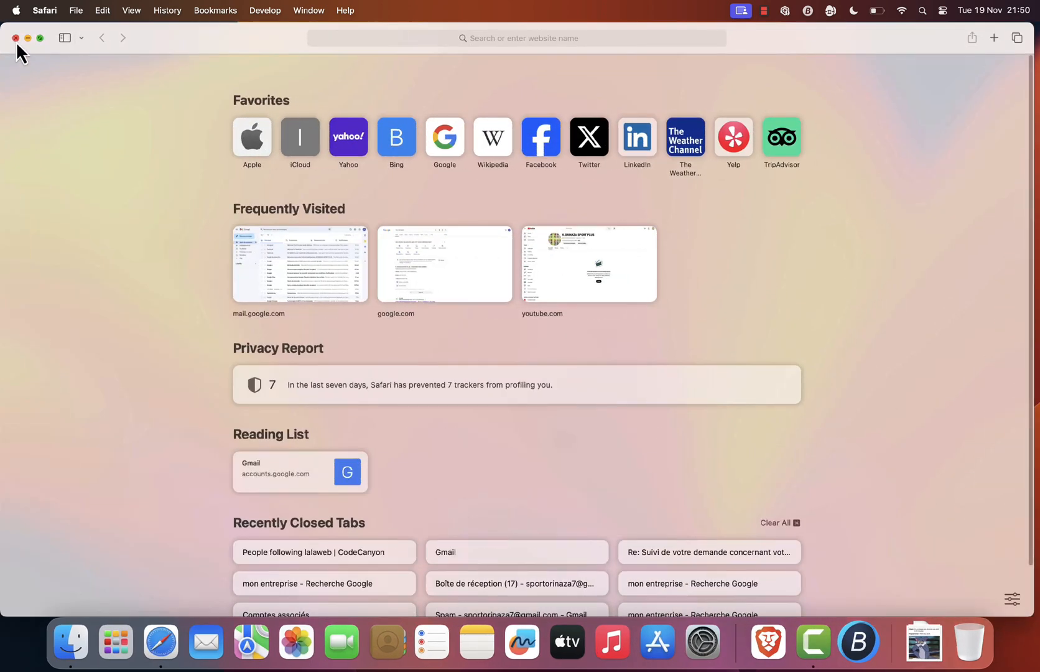
click(14, 38)
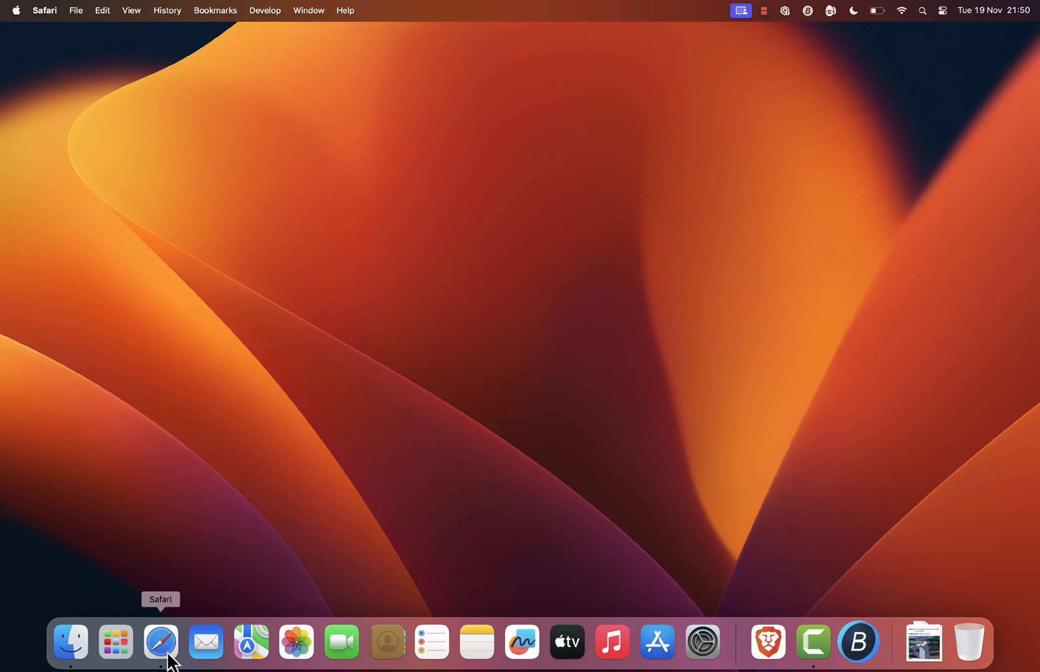
click(160, 642)
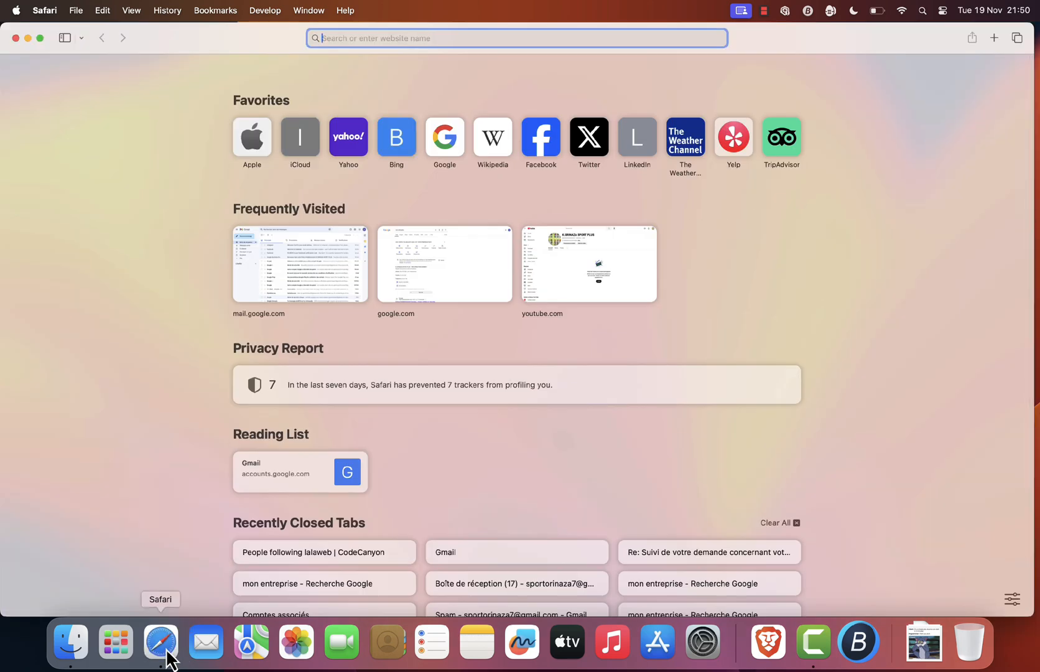
mouse_move(210, 344)
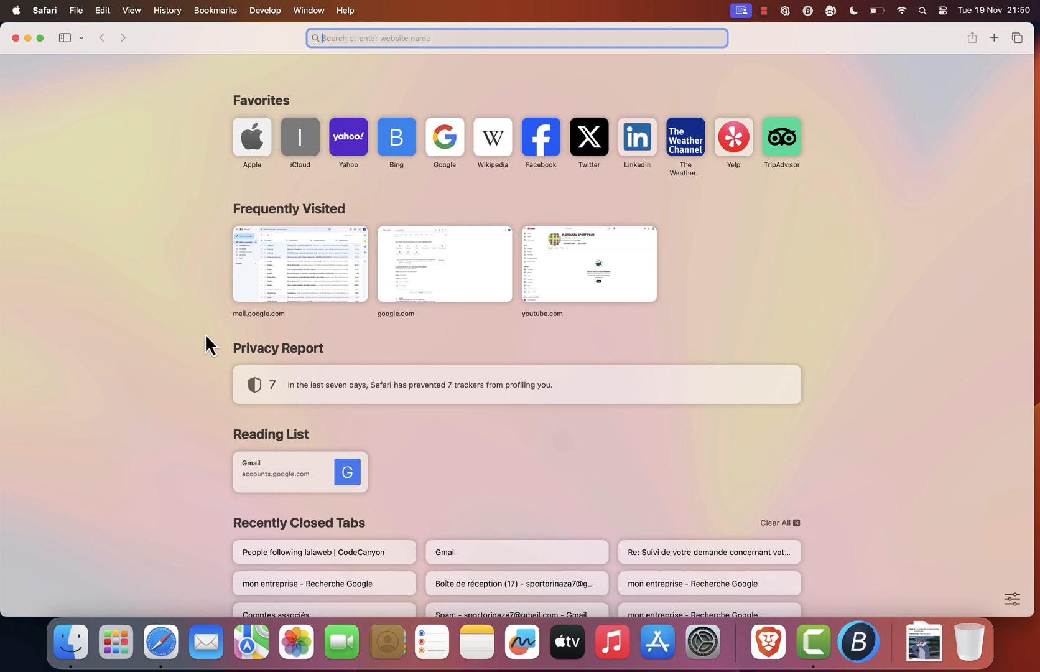
mouse_move(570, 352)
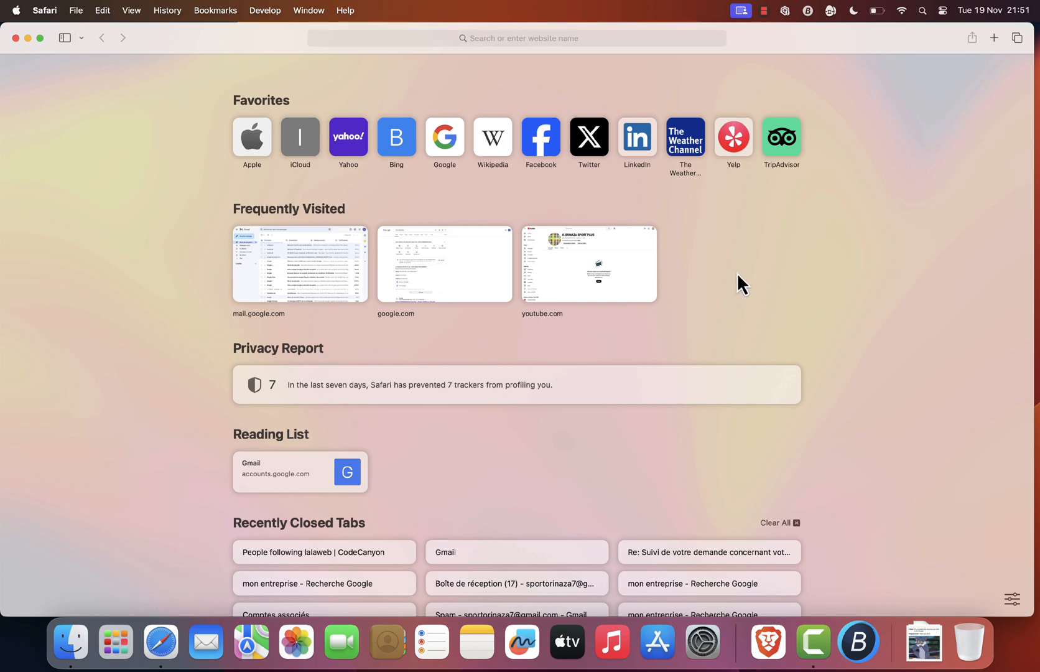
mouse_move(571, 213)
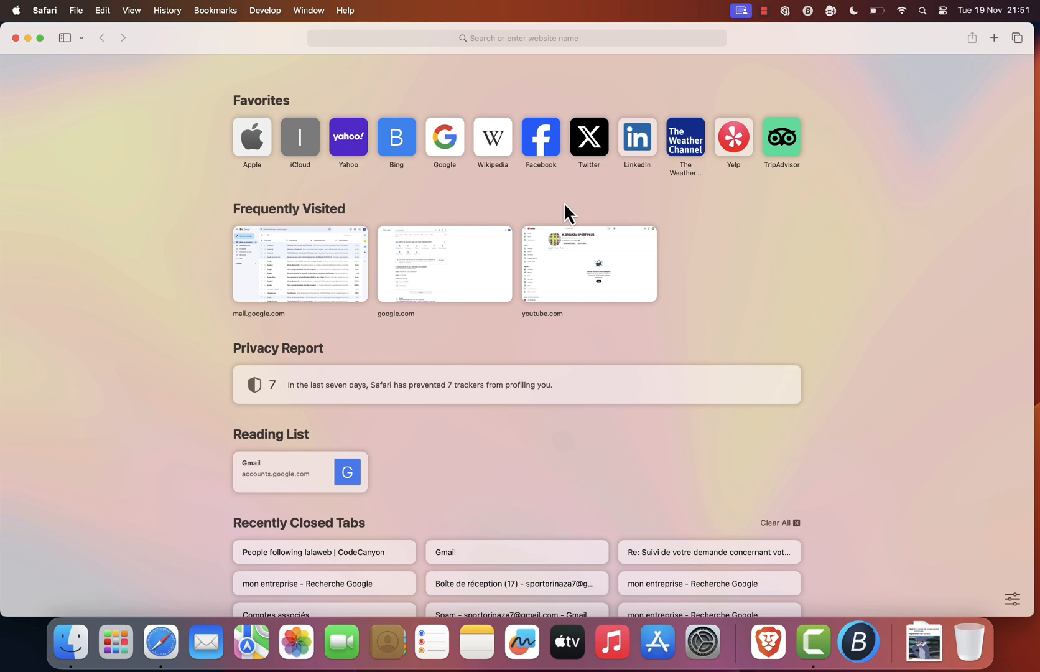
mouse_move(703, 245)
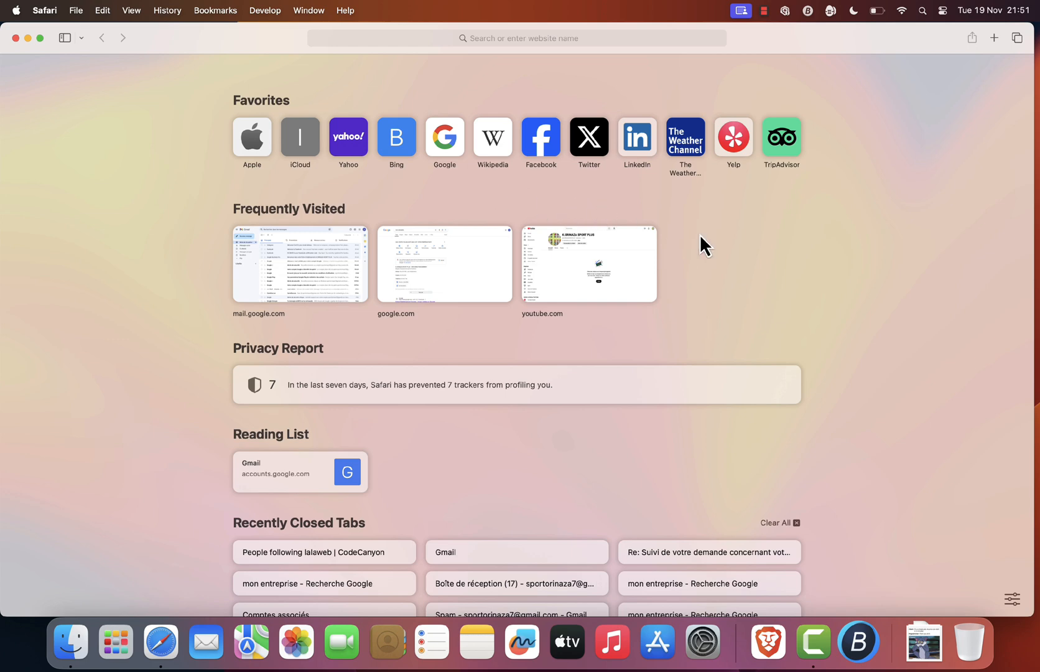
mouse_move(541, 390)
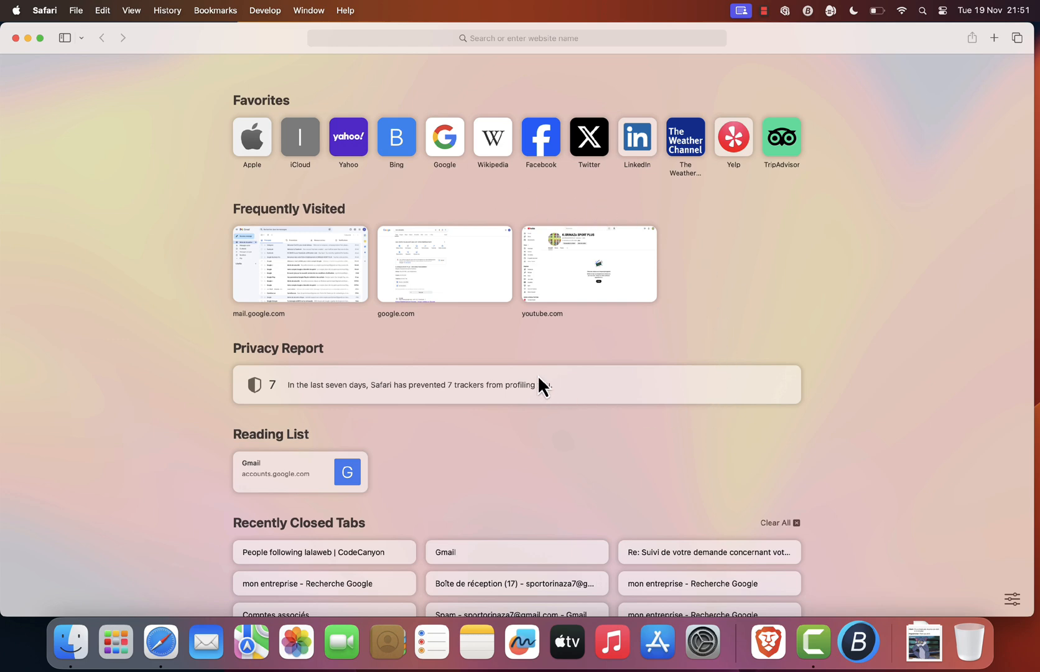
mouse_move(483, 50)
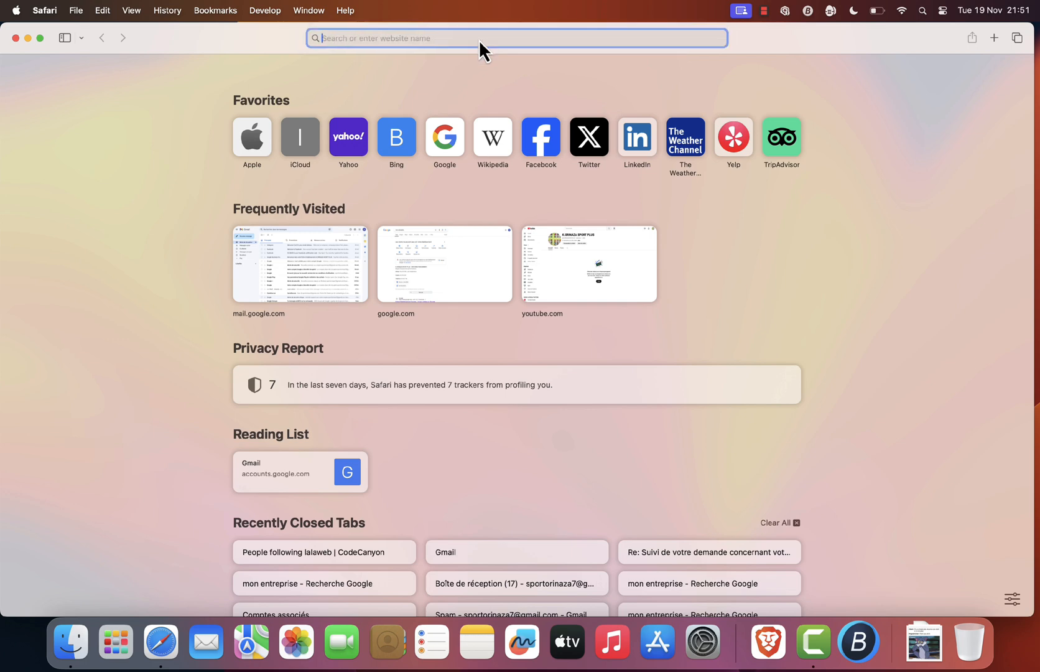
Enter the Apple account address to load the Create Your Apple Account page
text(appleid.apple.com)
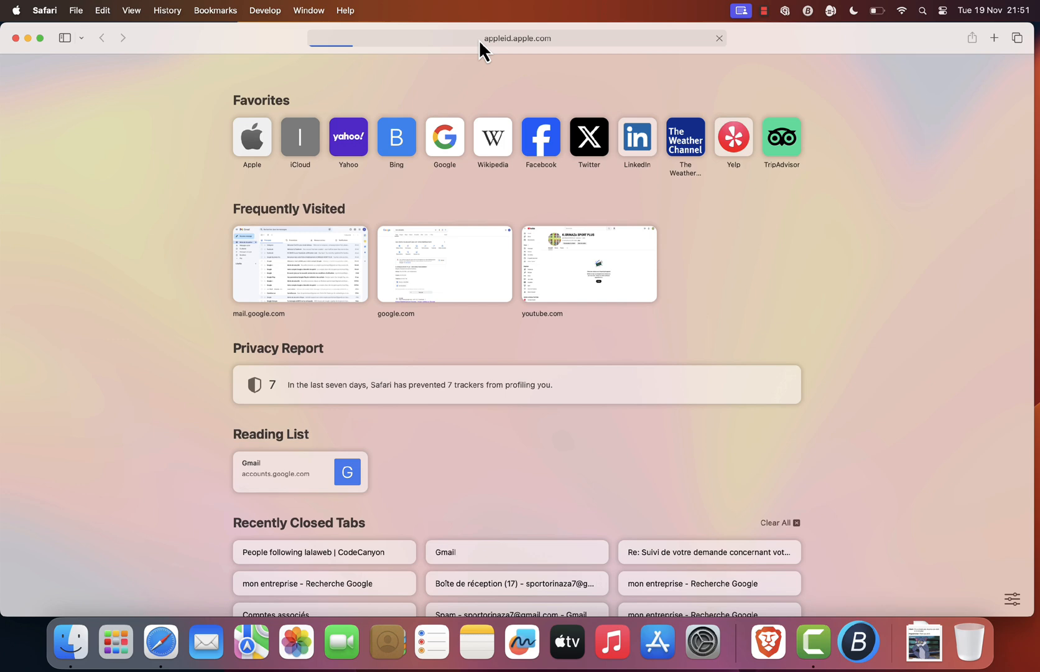
mouse_move(704, 282)
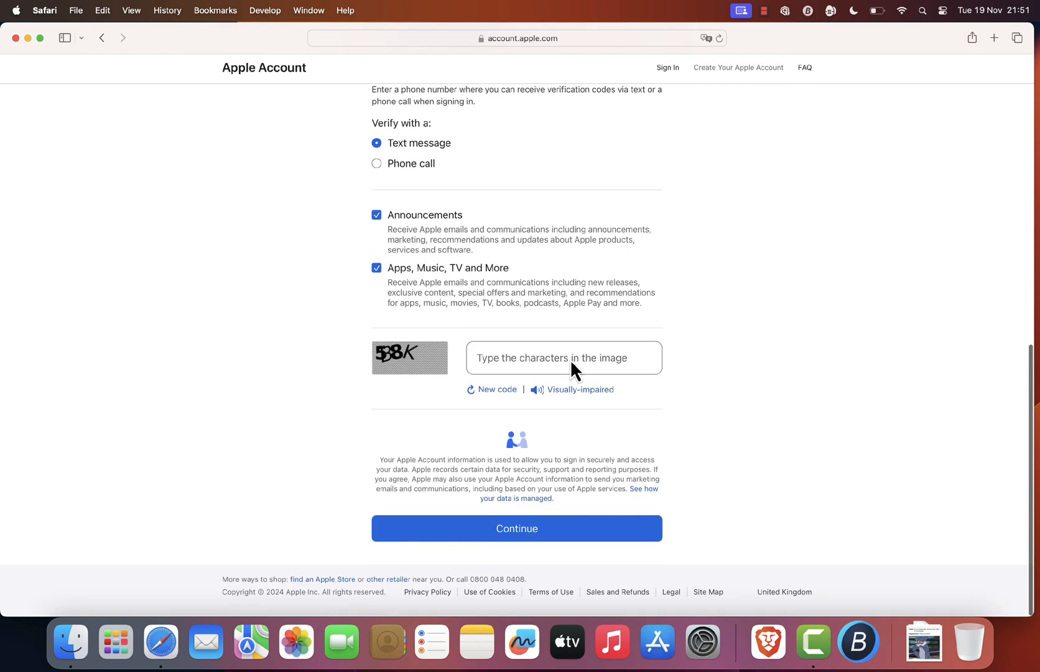
click(518, 528)
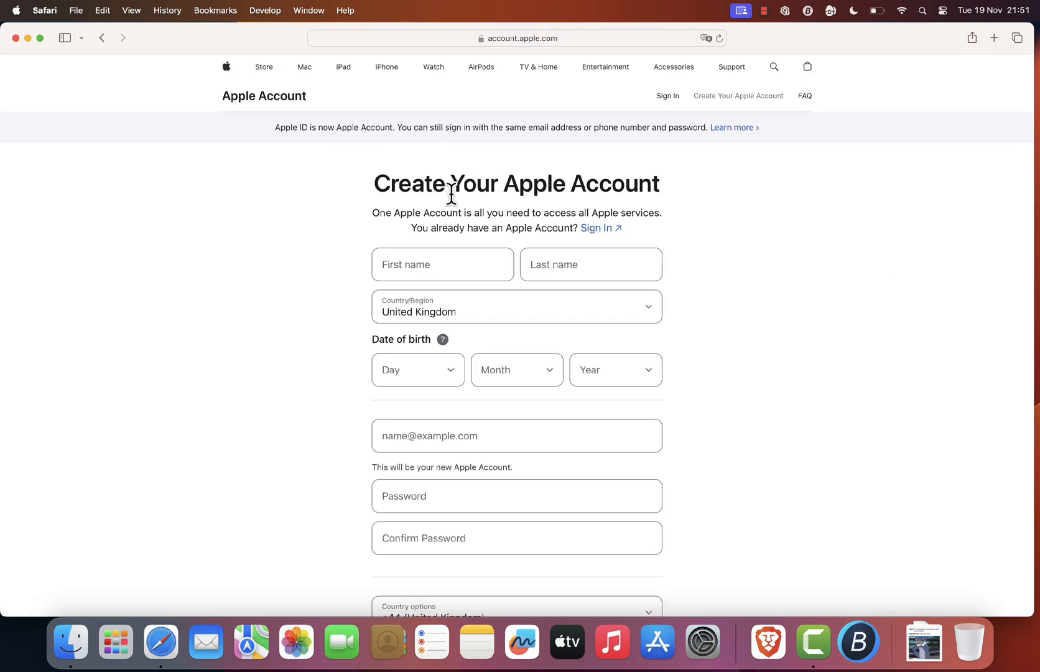
mouse_move(758, 259)
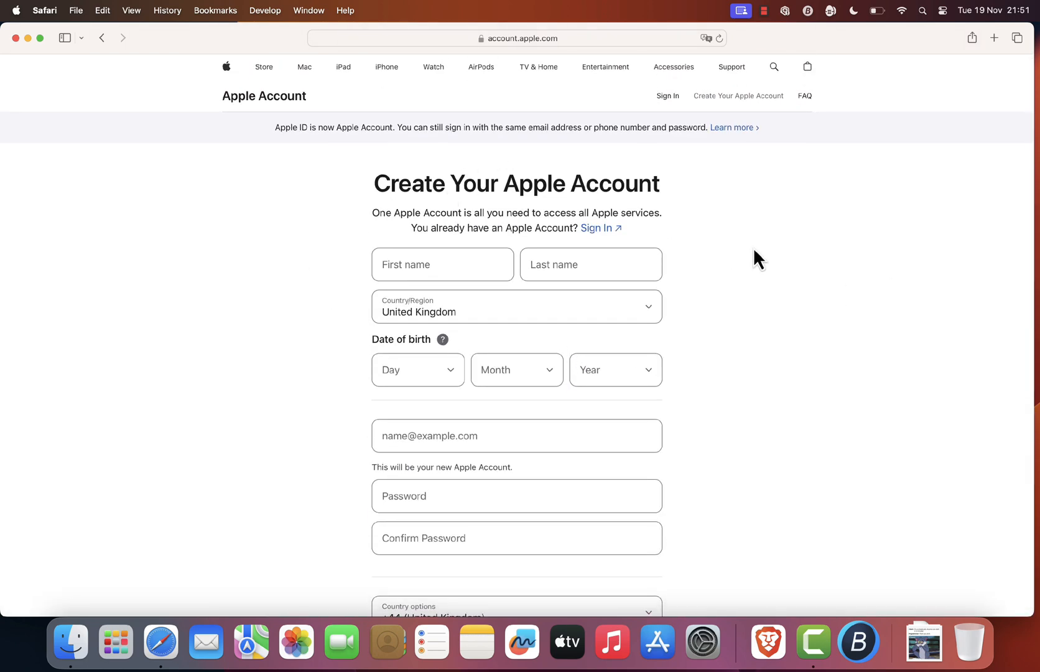